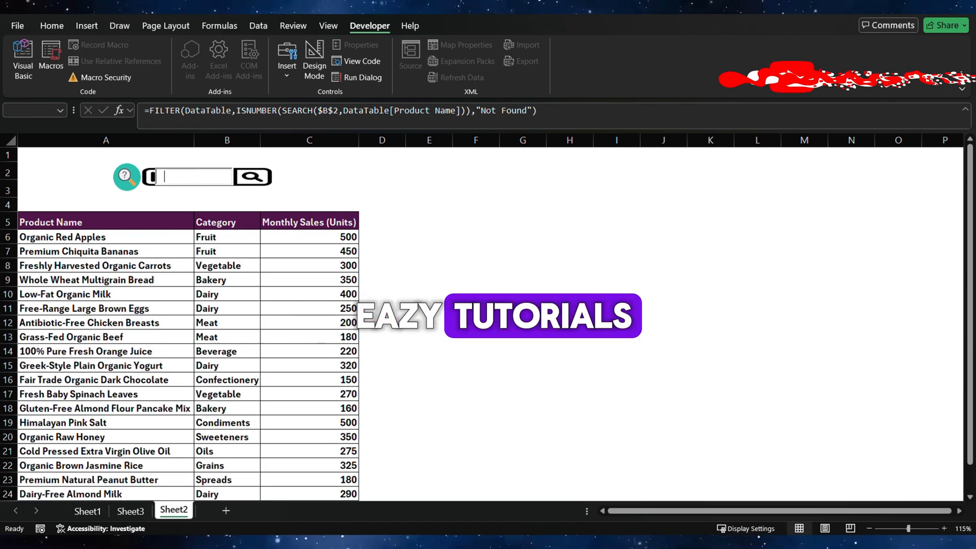
Enter 'mango' in the ActiveX search box so the results read Not Found
text(man)
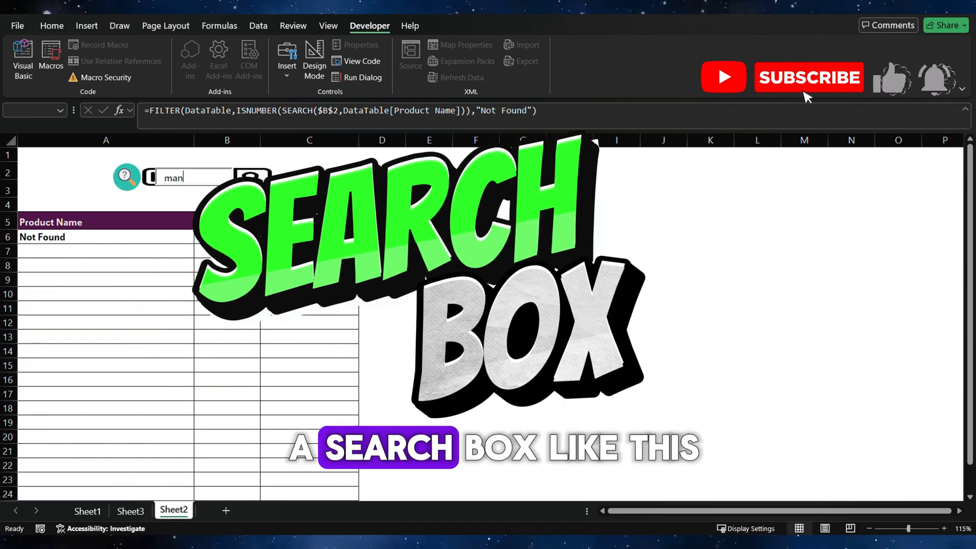
text(go)
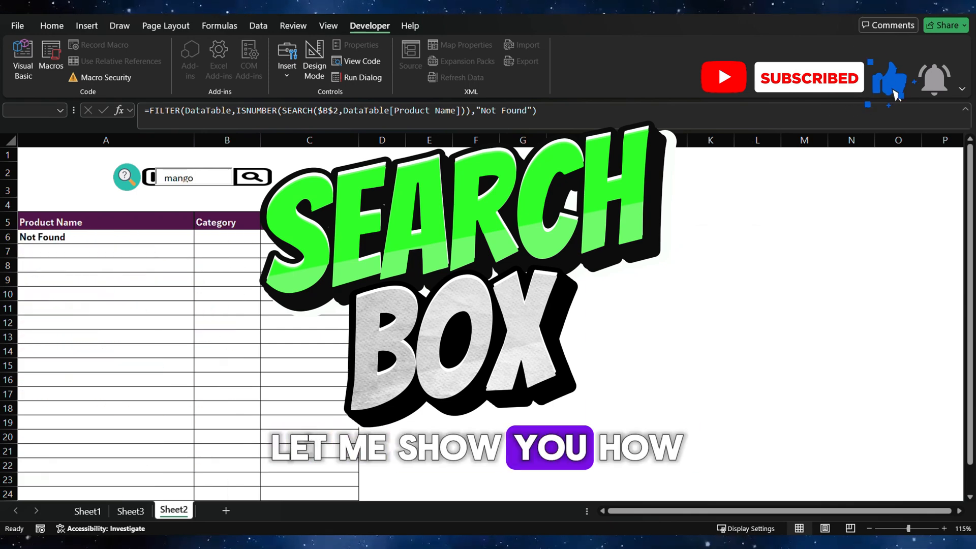
click(106, 293)
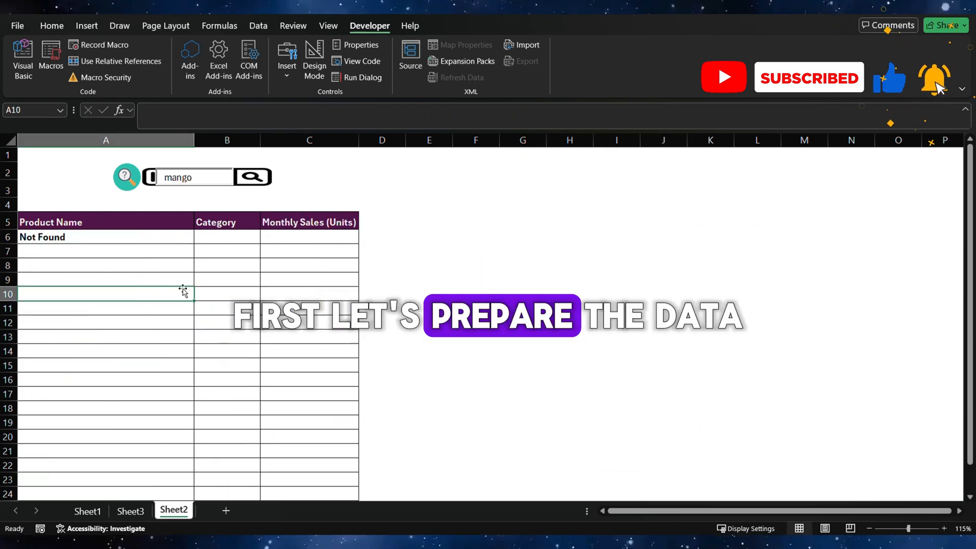
Convert all Sheet3 product data into a table with headers and name it DataTable
click(130, 510)
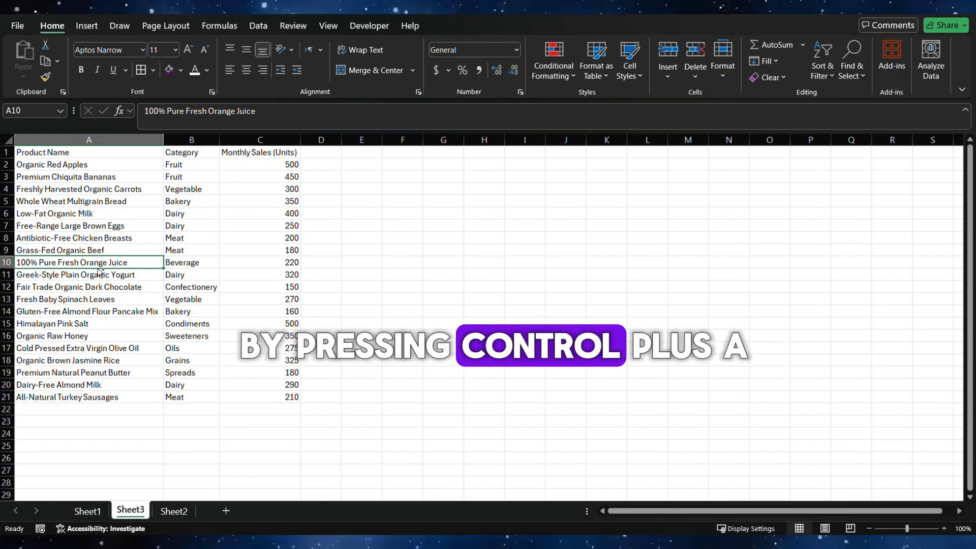
key(ctrl+a)
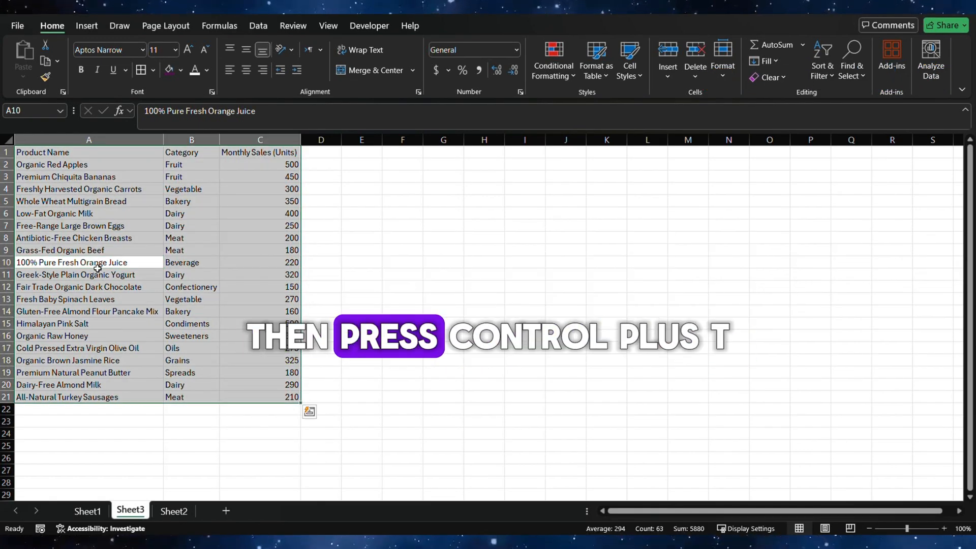
key(ctrl+t)
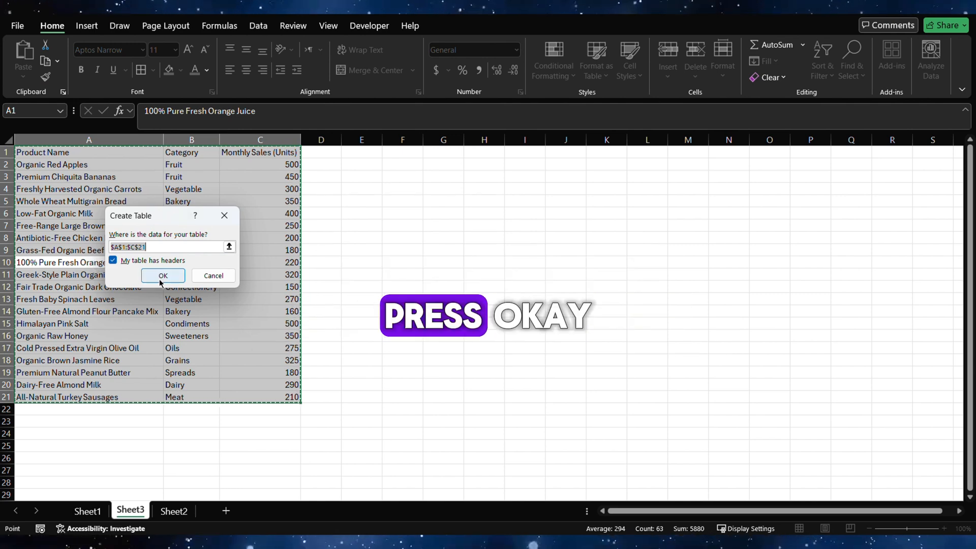
click(162, 275)
text(Da)
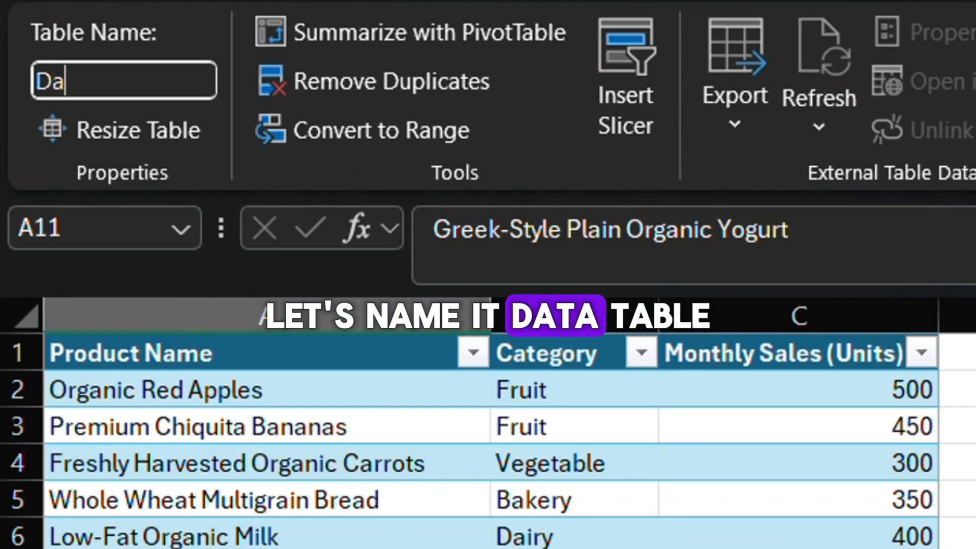
text(taTable)
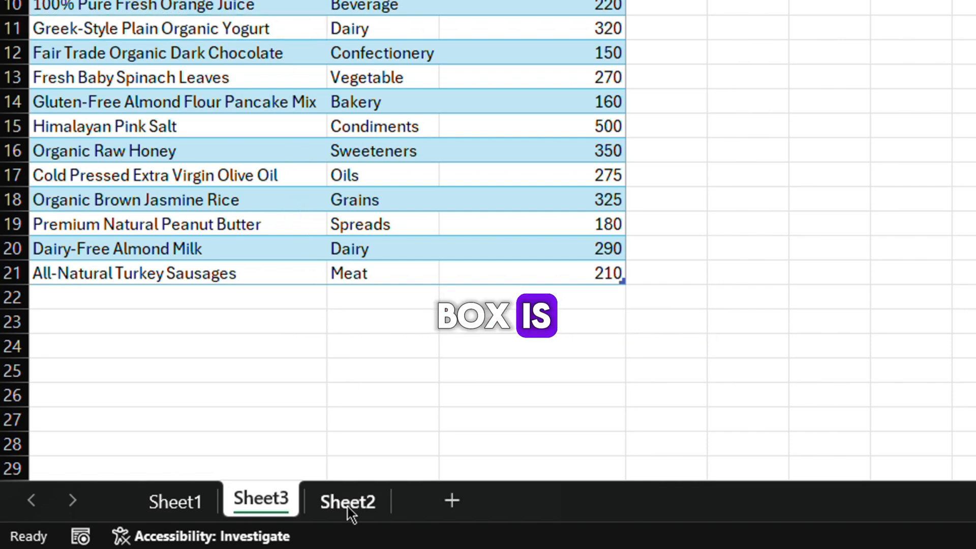
On Sheet2, show the Developer tools and bring up the search text box's options
click(347, 501)
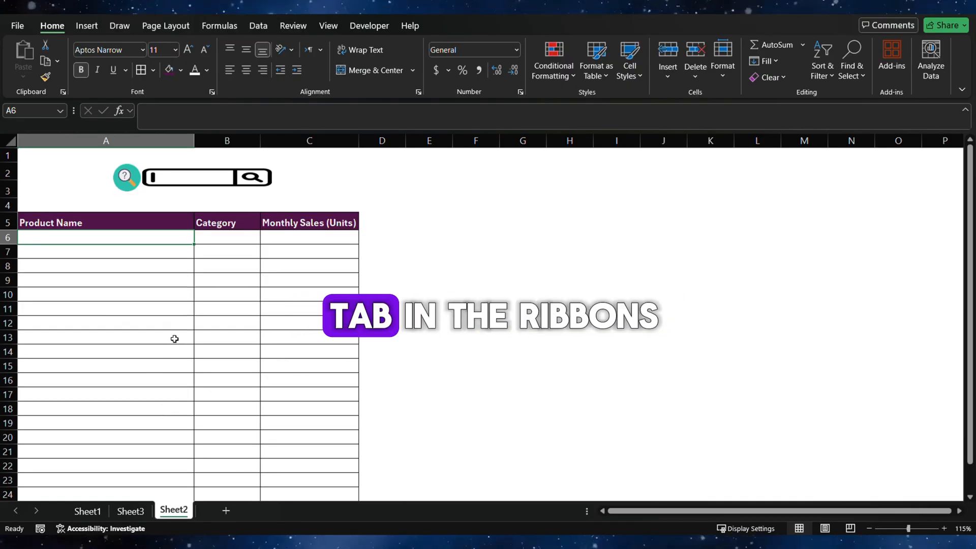
click(368, 25)
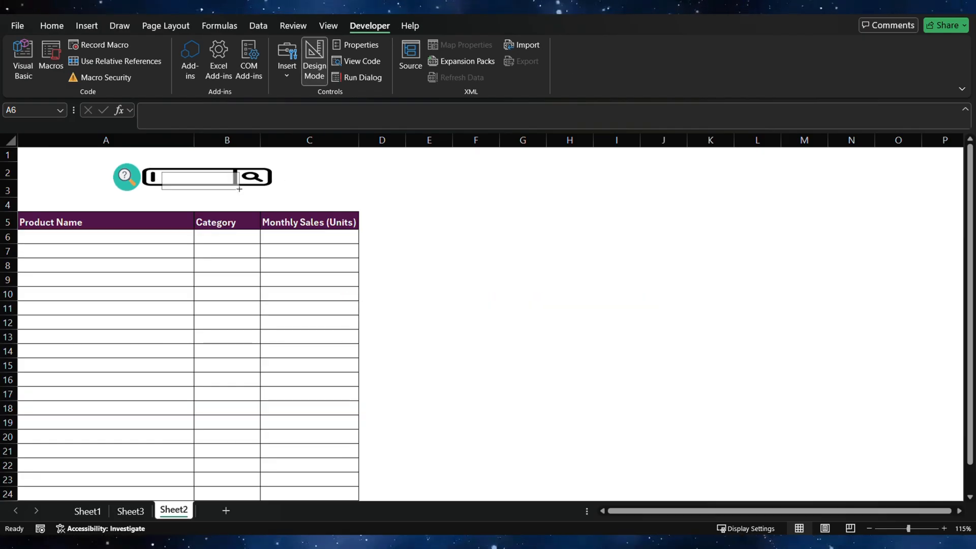
right_click(193, 176)
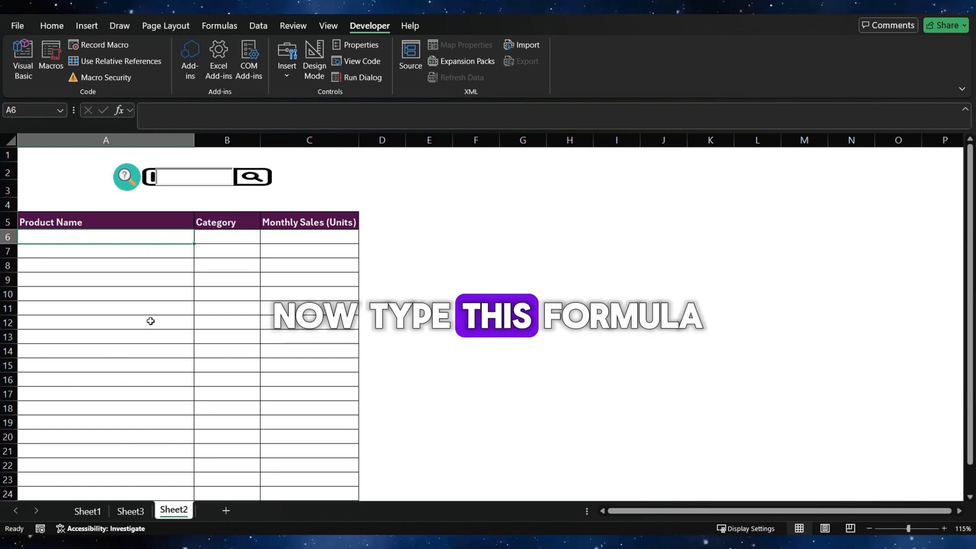
Enter =FILTER(DataTable,ISNUMBER(SEARCH($B$2,DataTable[Product Name])),"Not Found") in A6
text(=)
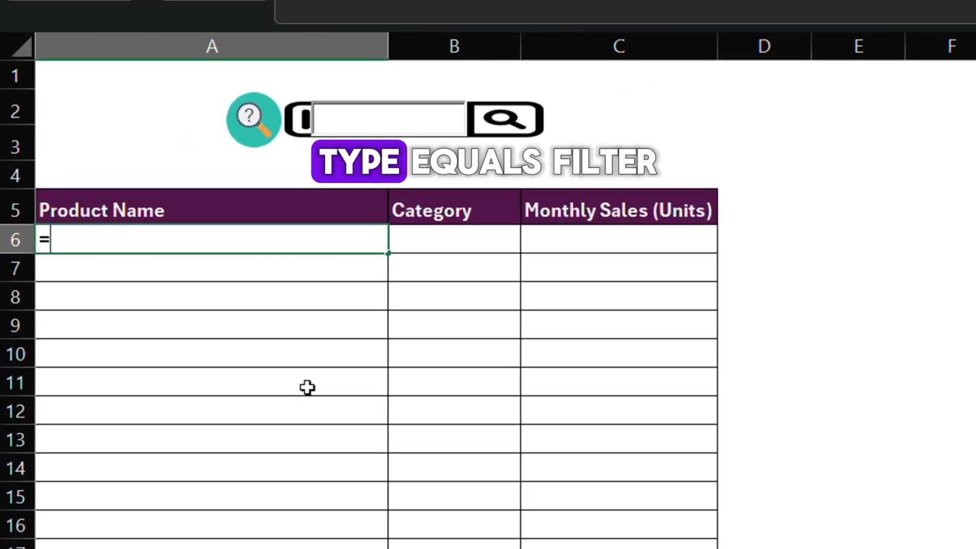
text(FILTER()
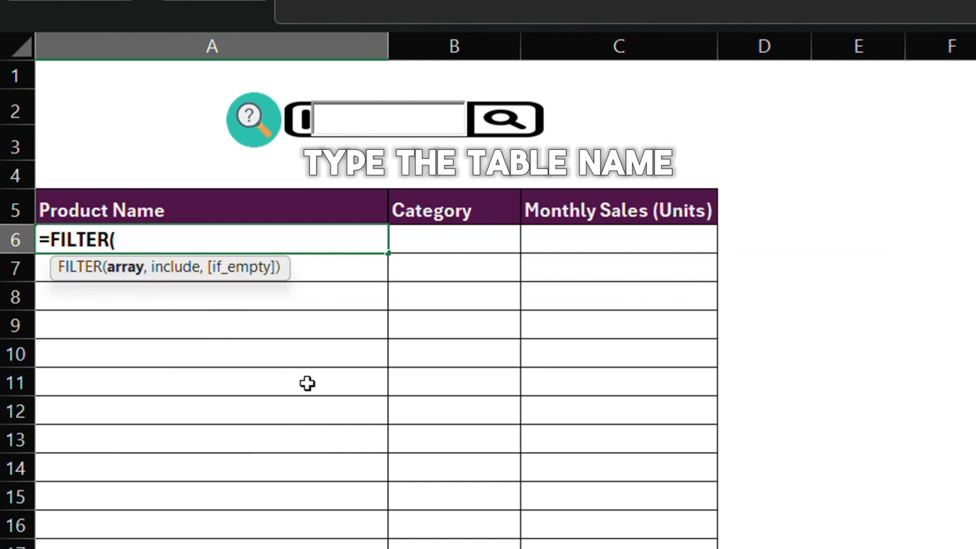
text(DataTable,)
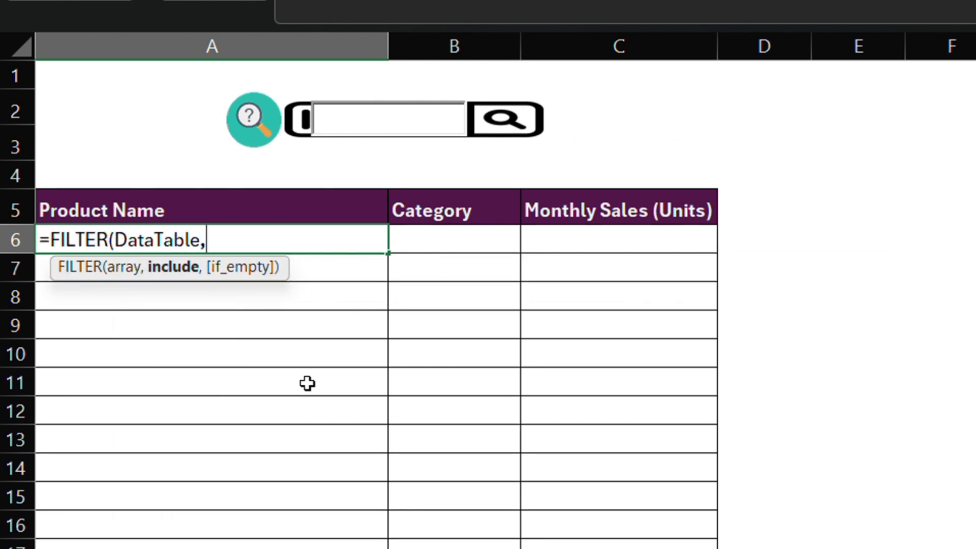
text(ISNUMBER(SE)
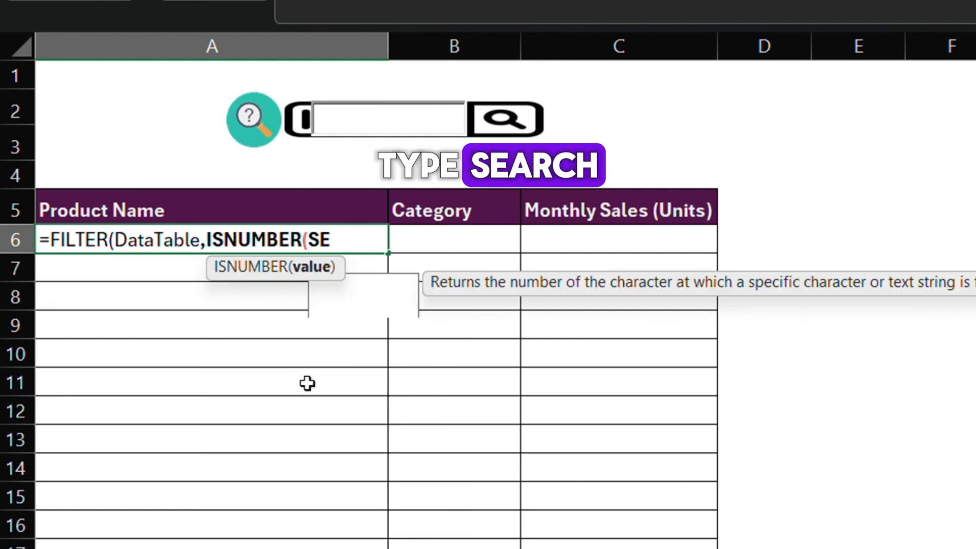
text(ARCH(B)
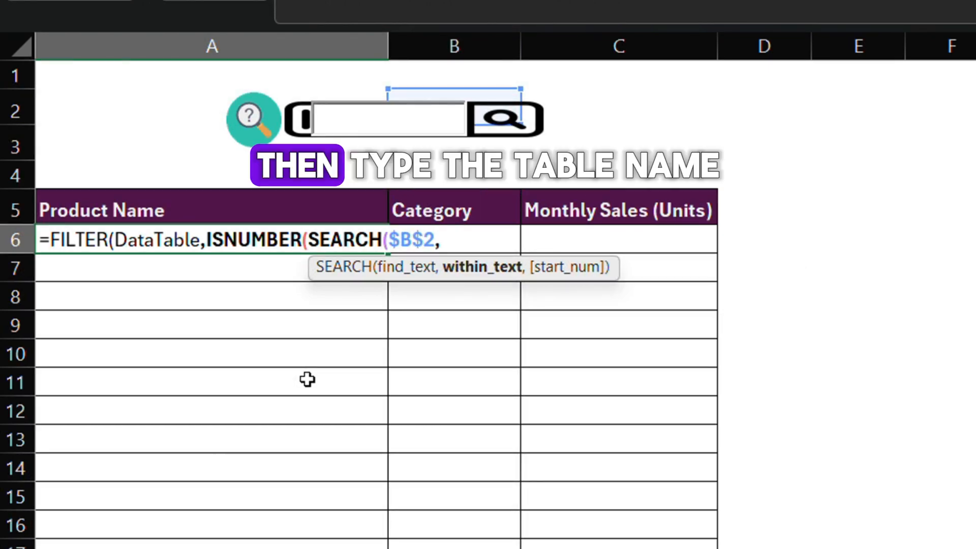
text(DataTable[Product Name)
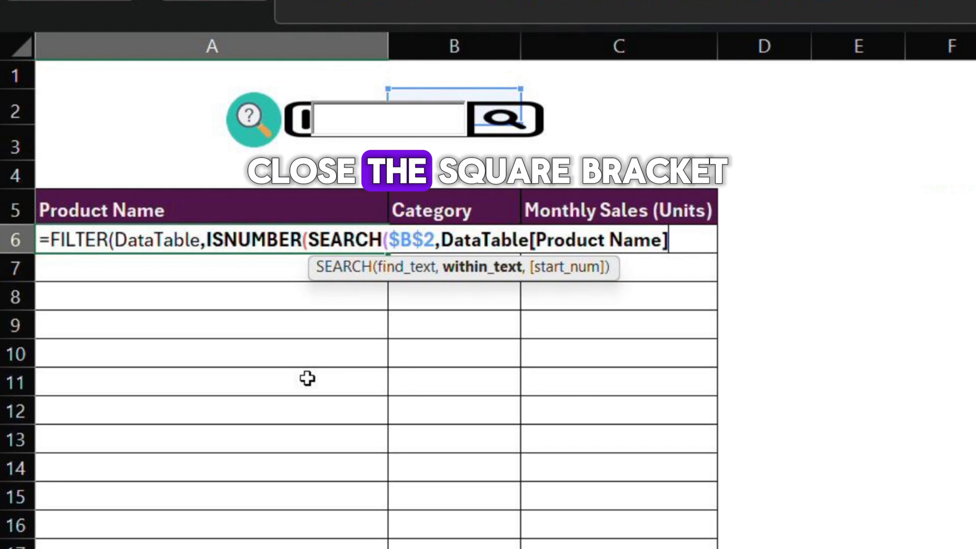
text()))
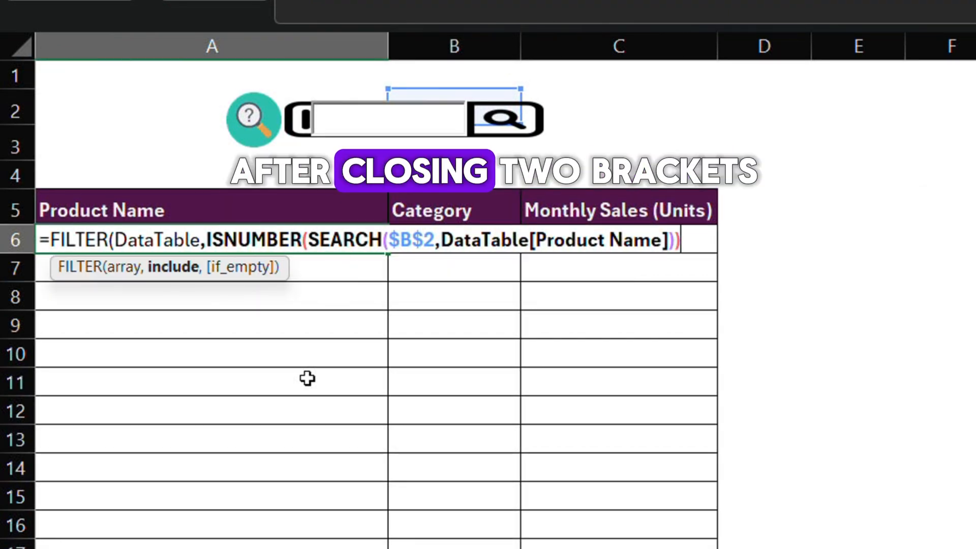
text(,"Not)
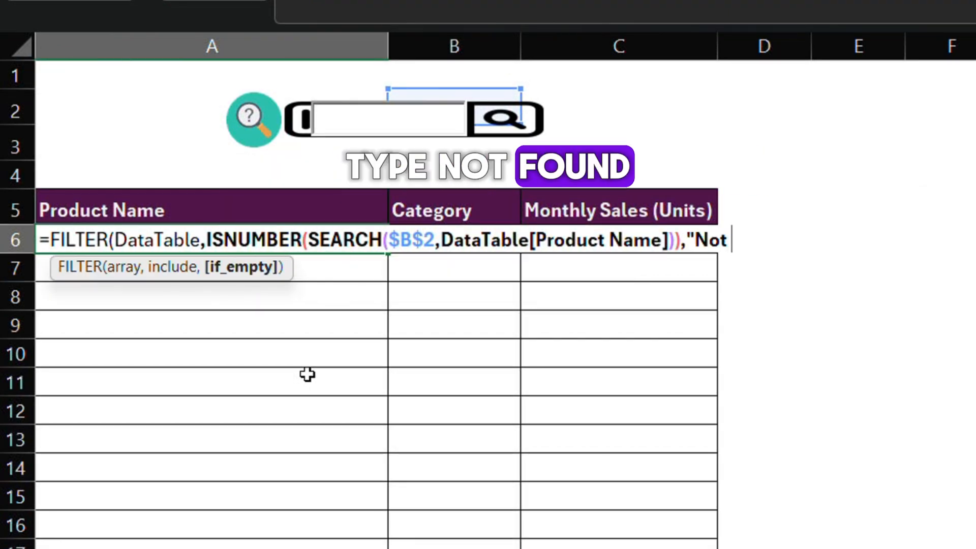
text(Found"))
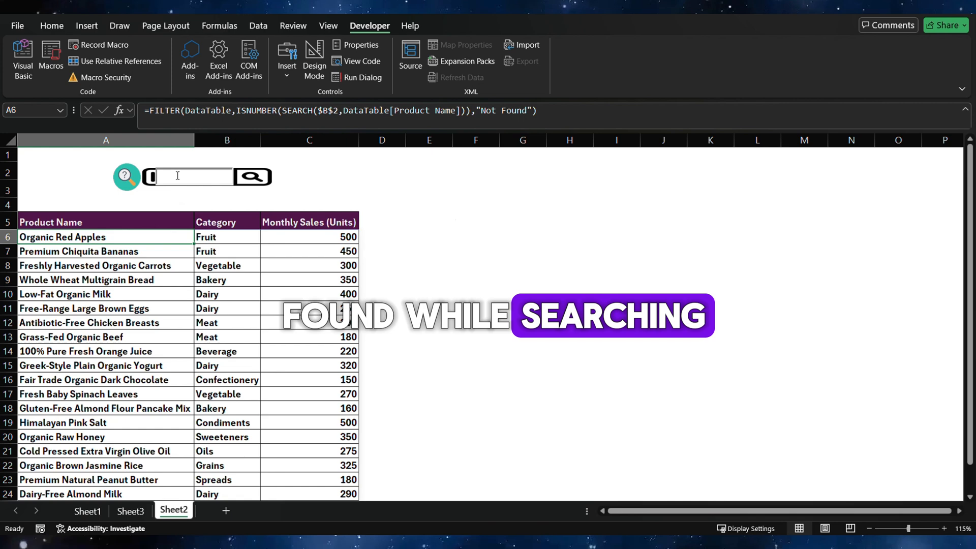
Test the search box with 'app', 'ol', 'choco' and 'pea' to narrow the products
text(app)
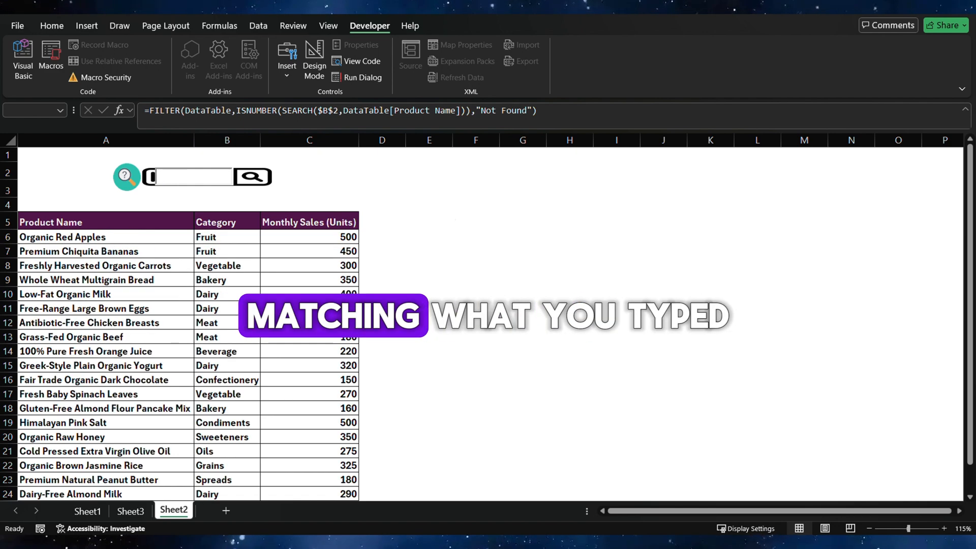
text(ol)
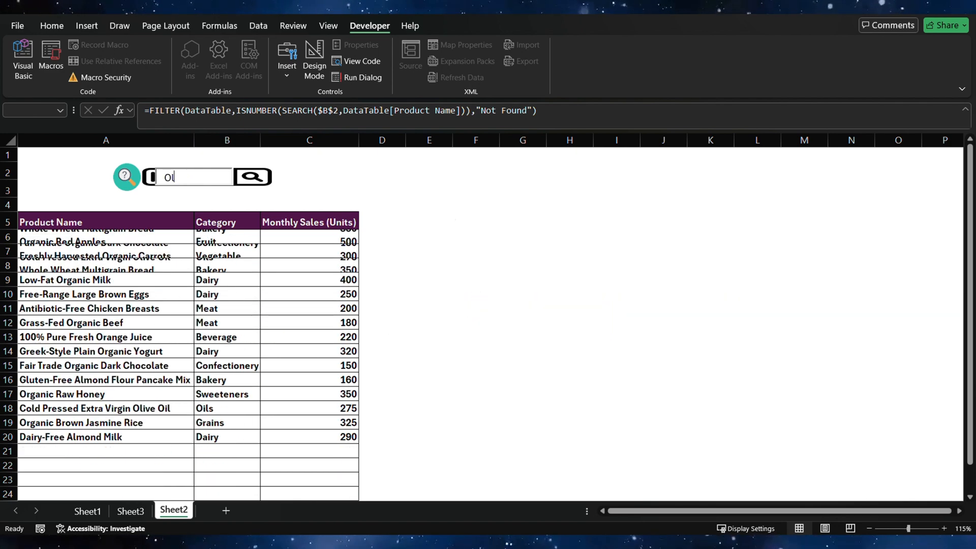
text(choco)
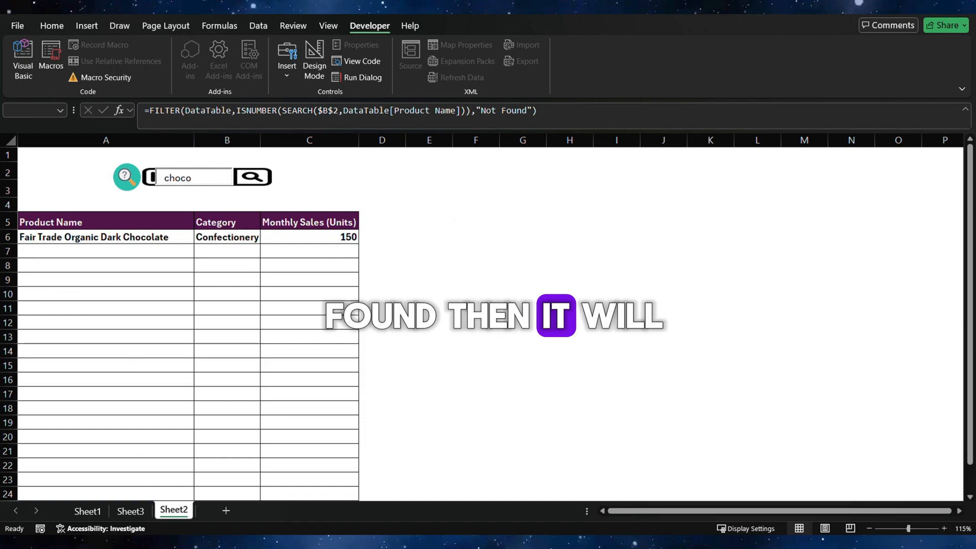
text(pea)
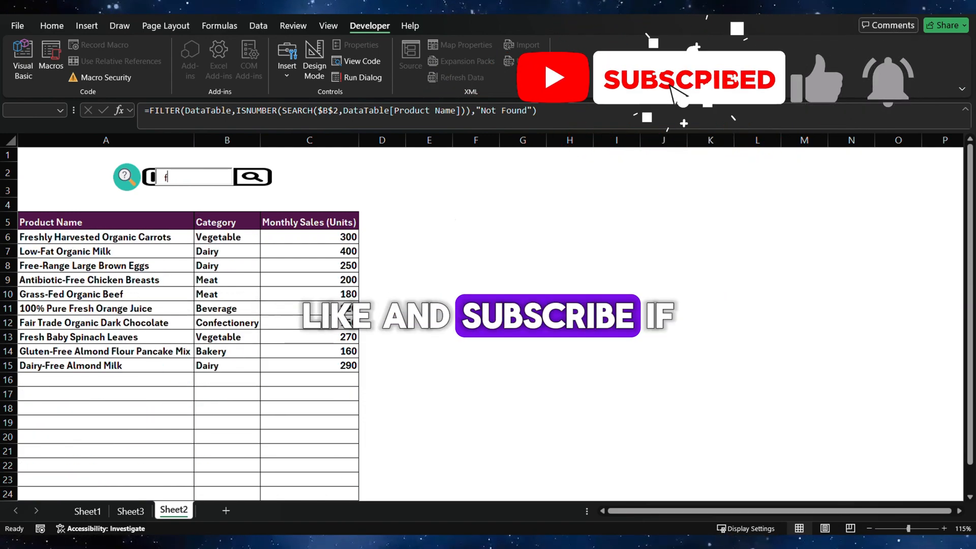
Search 'dair' for Dairy-Free Almond Milk, then 'mango' for Not Found
text(dair)
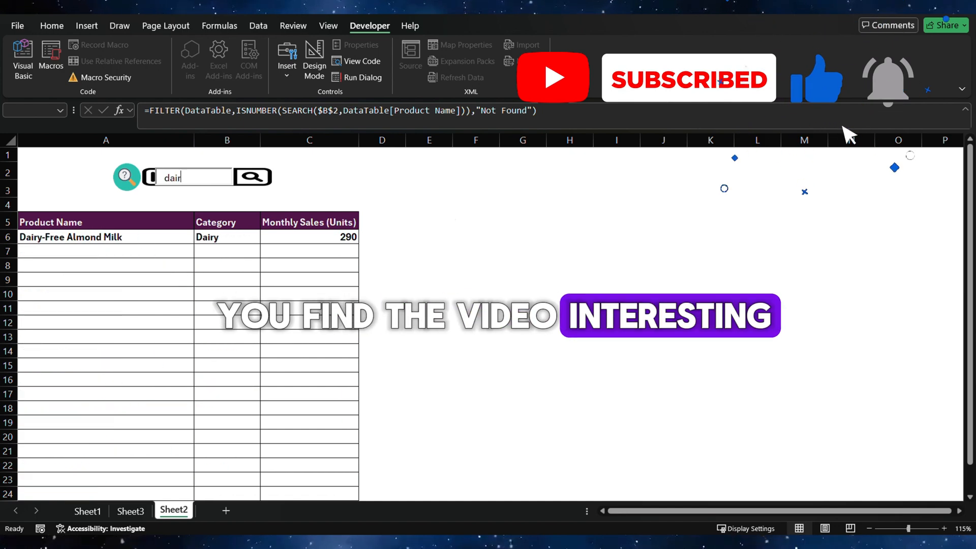
text(mango)
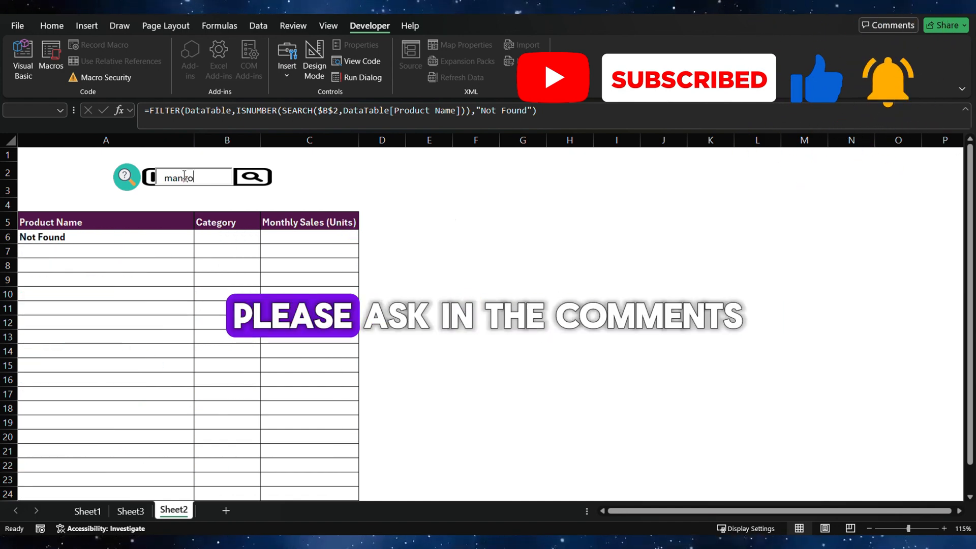